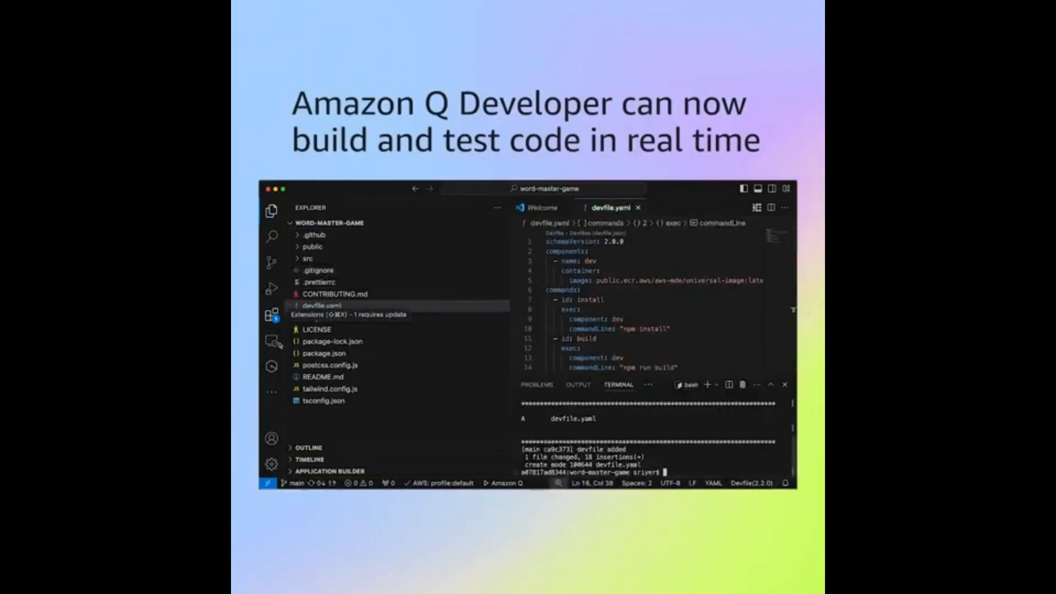
- Ask Amazon Q /dev to 'create test suites for my repo' and agree to use the devfile
click(271, 366)
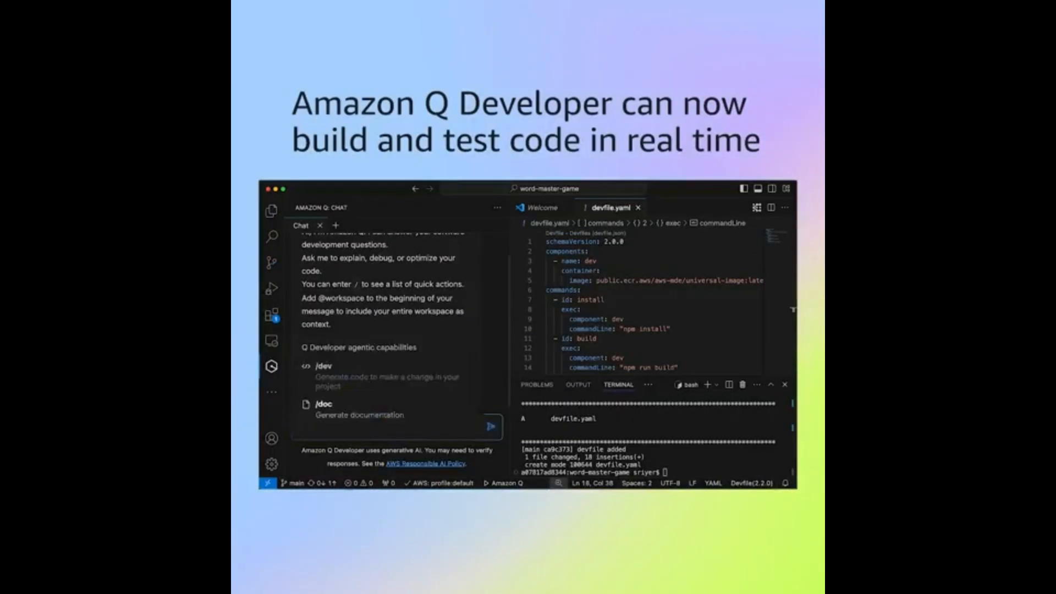
text(/dev)
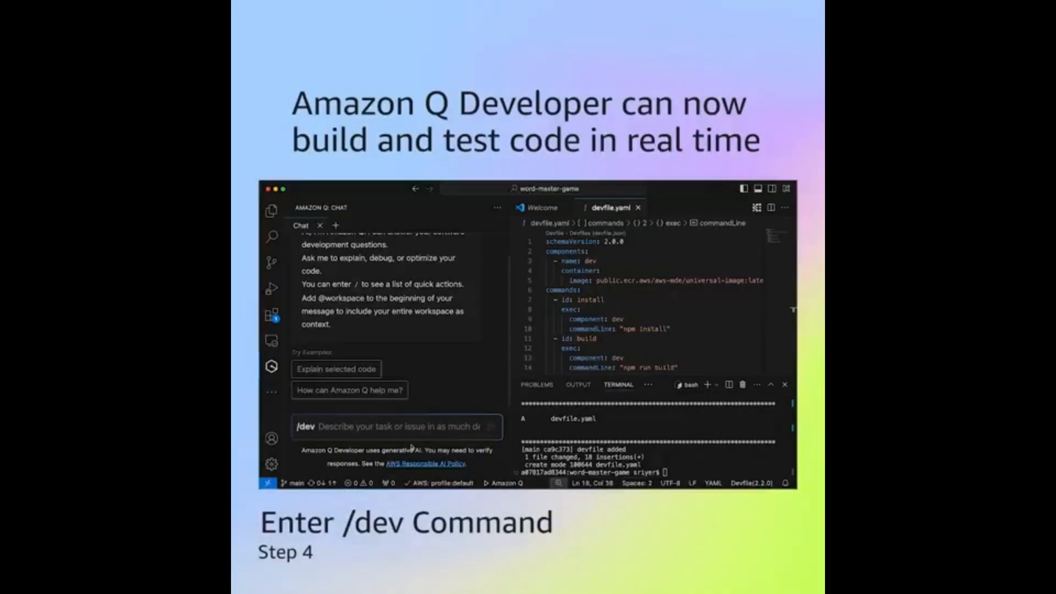
text(create test suites for my repo)
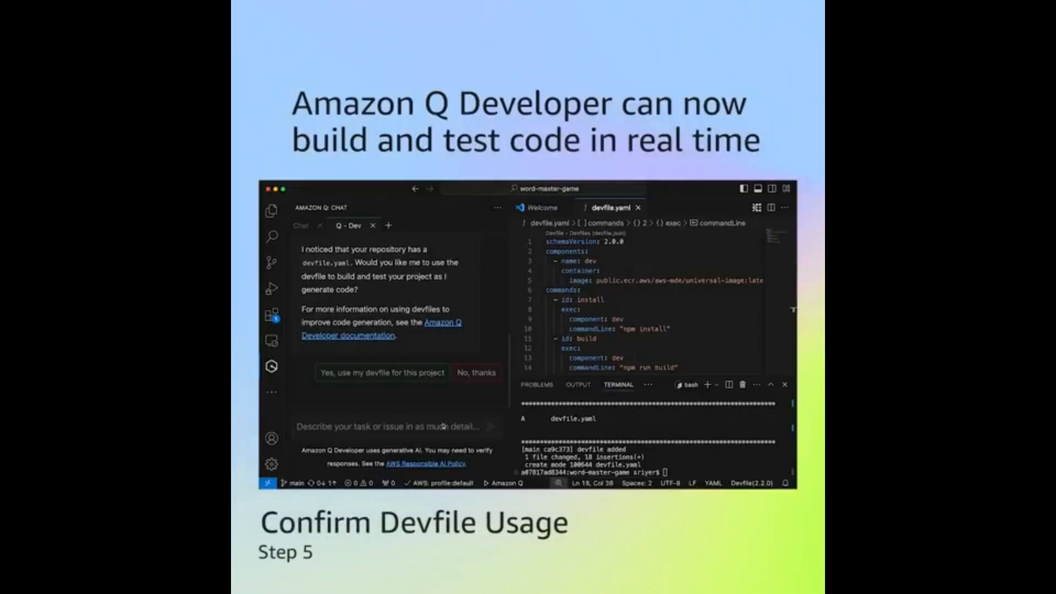
click(382, 372)
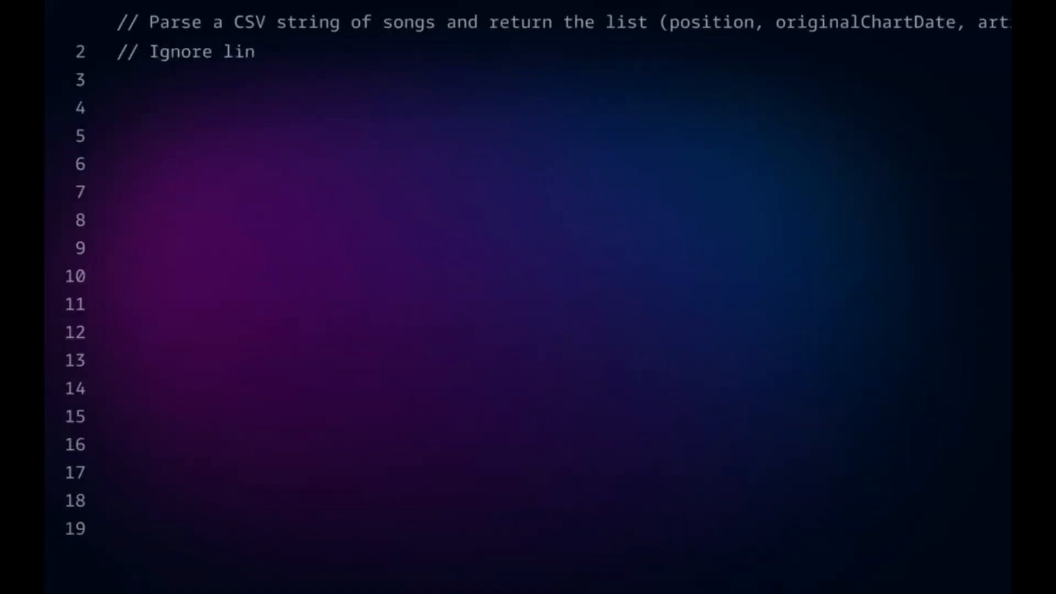
- Finish the comment '// Ignore lines starting with #.' in the editor
text(es starting with #.)
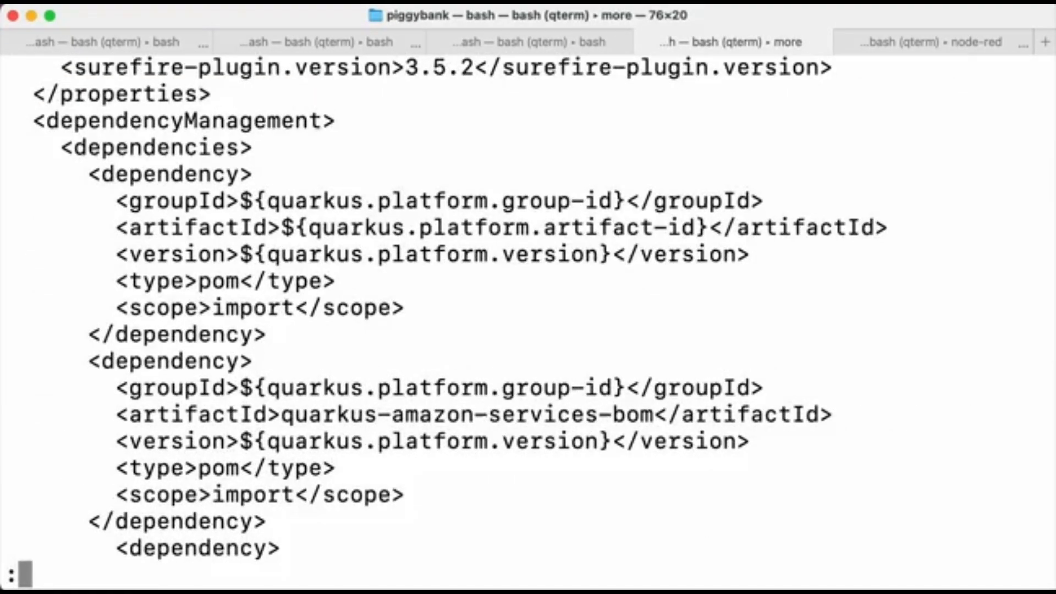
- Scroll through the pom.xml listing of Quarkus dependencies in the qterm pager
scroll(down, 3)
text(q chat)
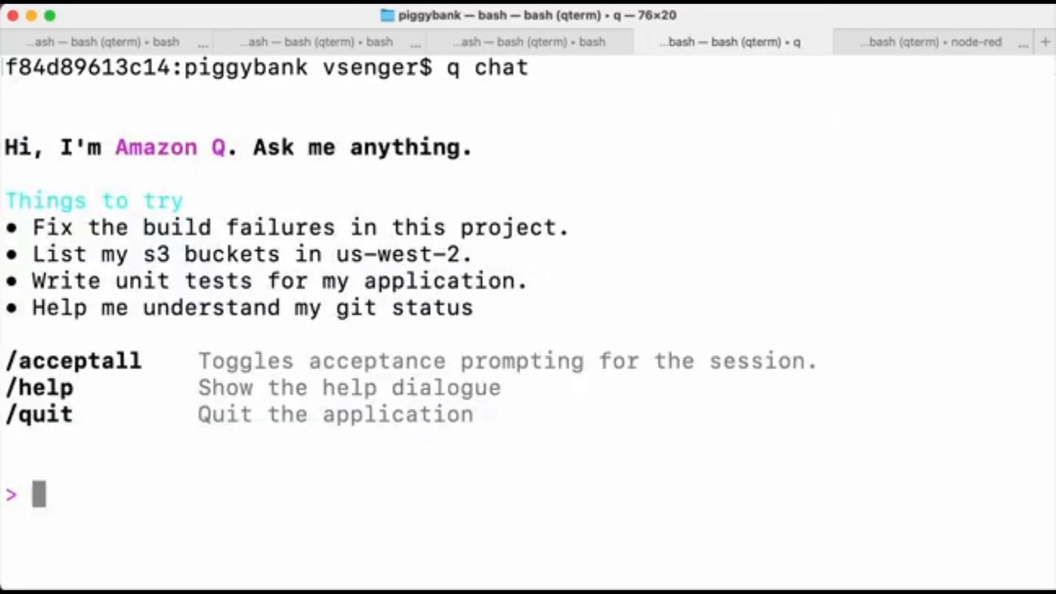
- Ask q chat to 'describe my pom.xml' and scroll through its response
text(describe)
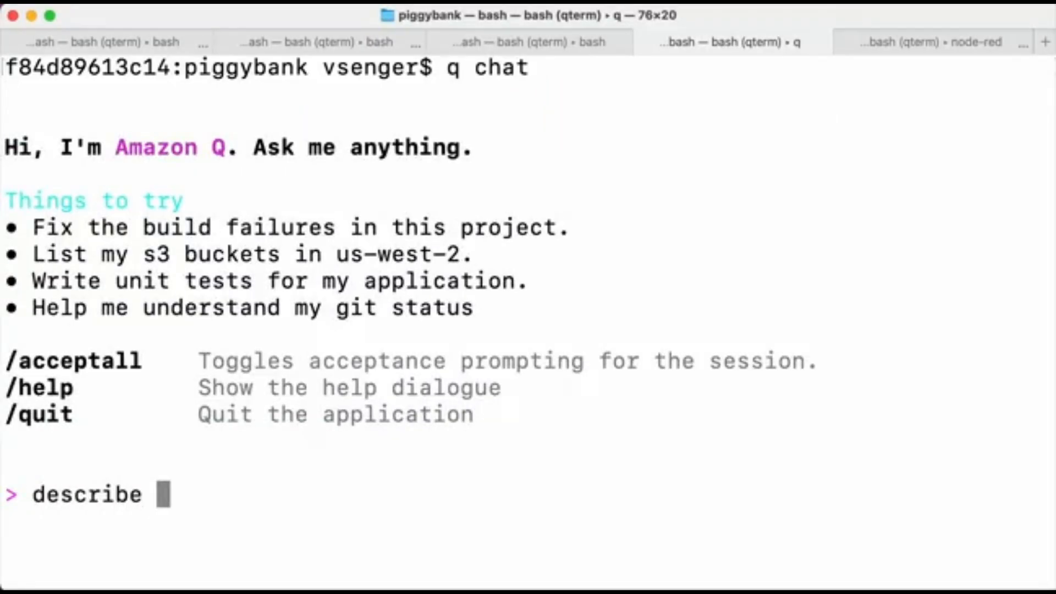
text(my pom.xml)
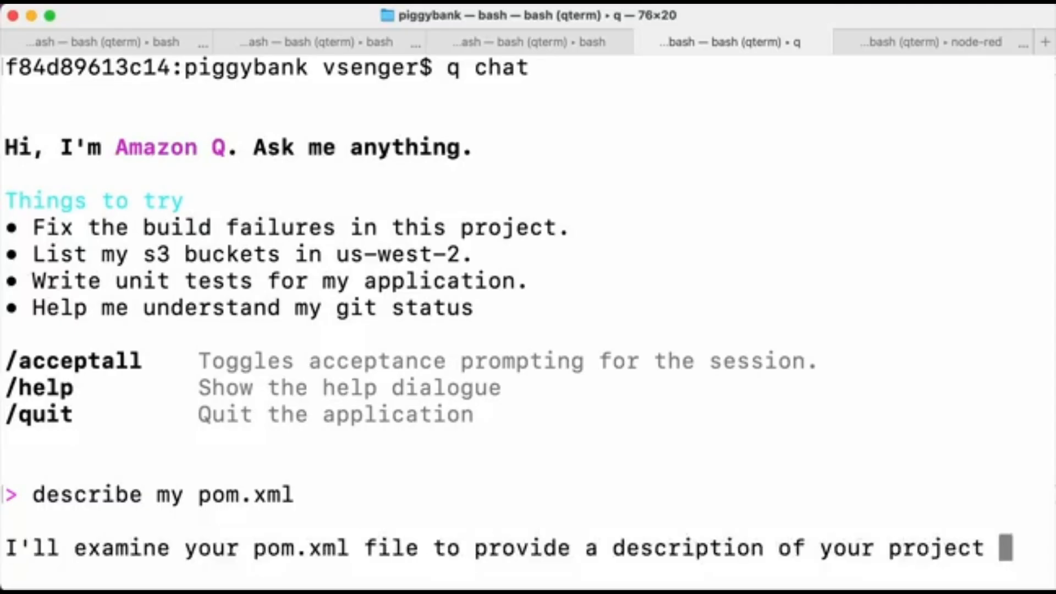
scroll(down, 3)
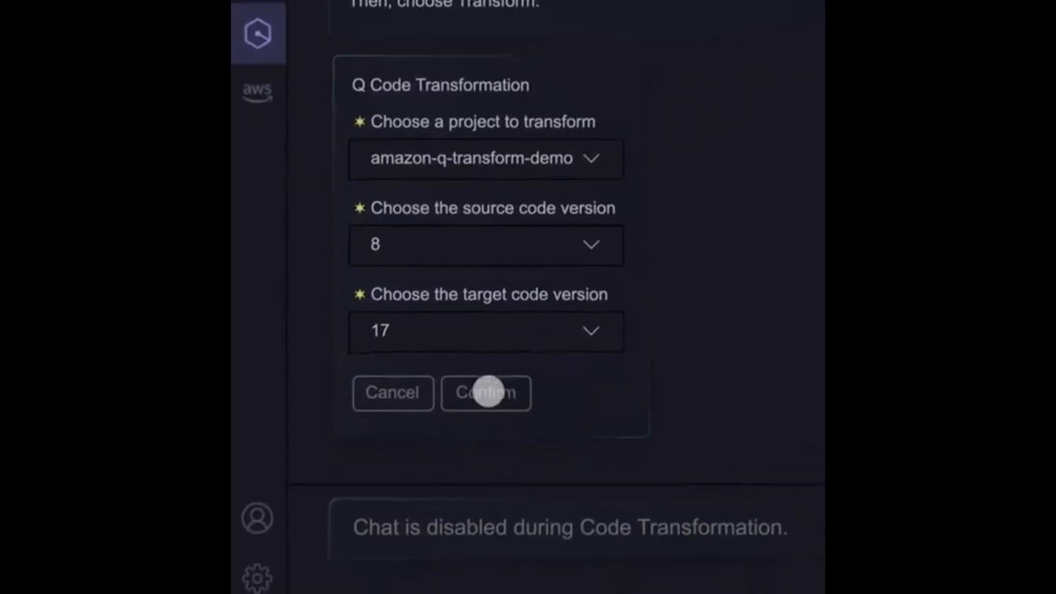
- Confirm the Java 8 to 17 upgrade and open the Transformation Hub
click(486, 393)
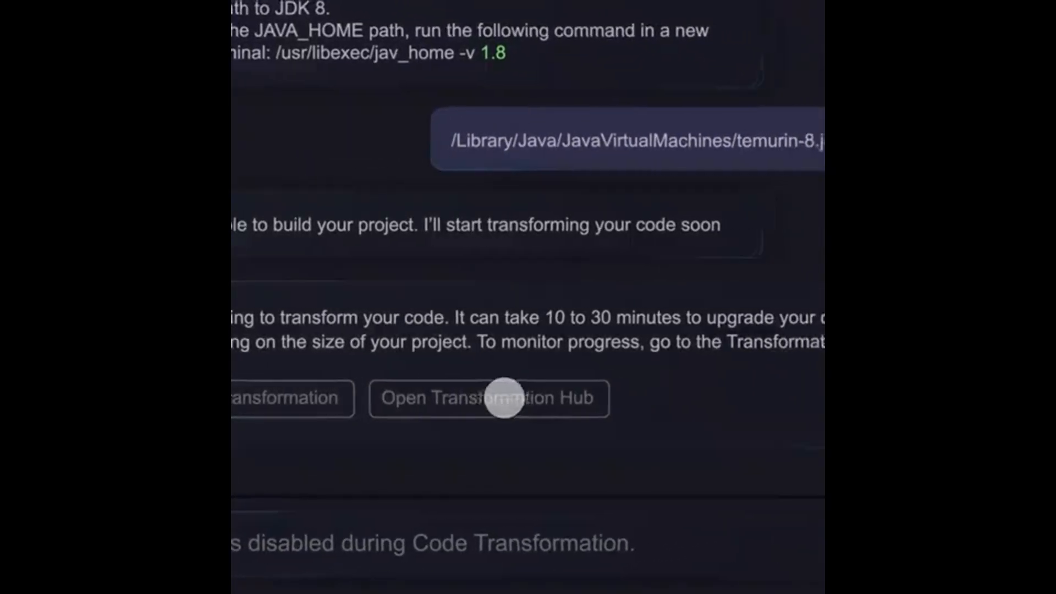
click(489, 397)
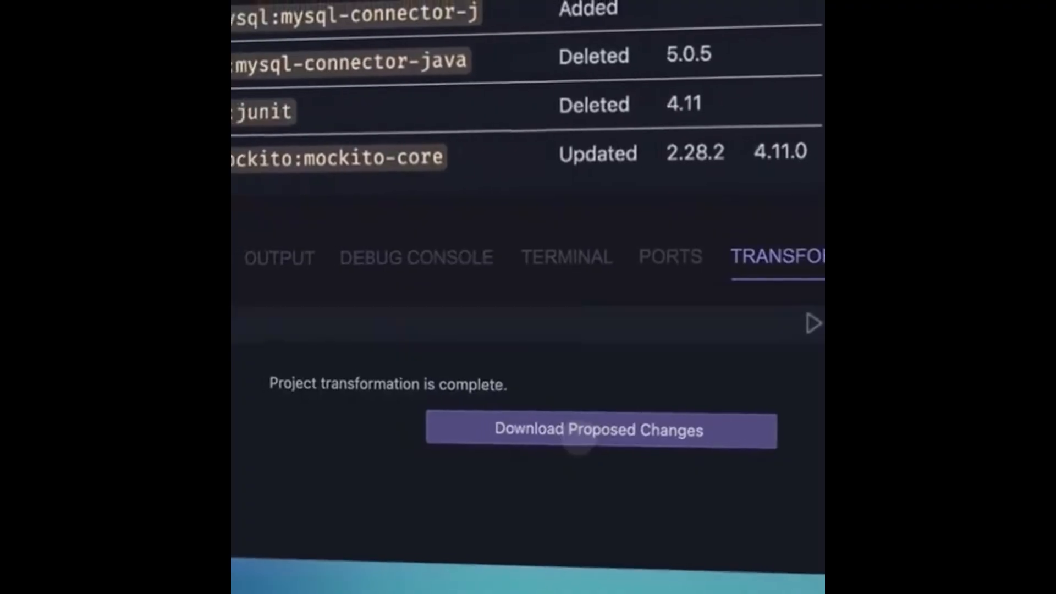
- Download the proposed changes from the Transformation Hub
click(599, 429)
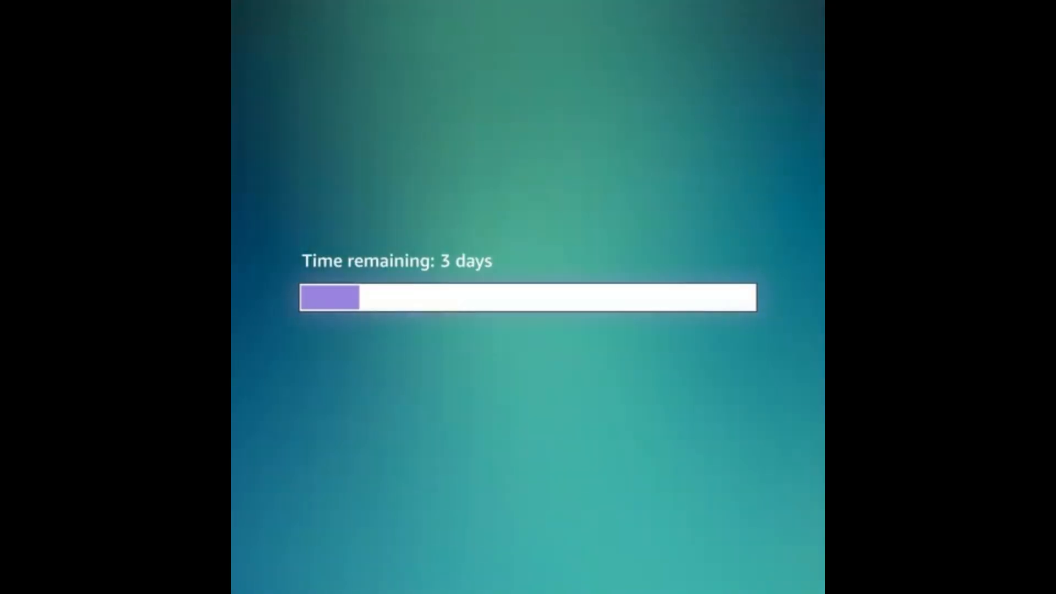